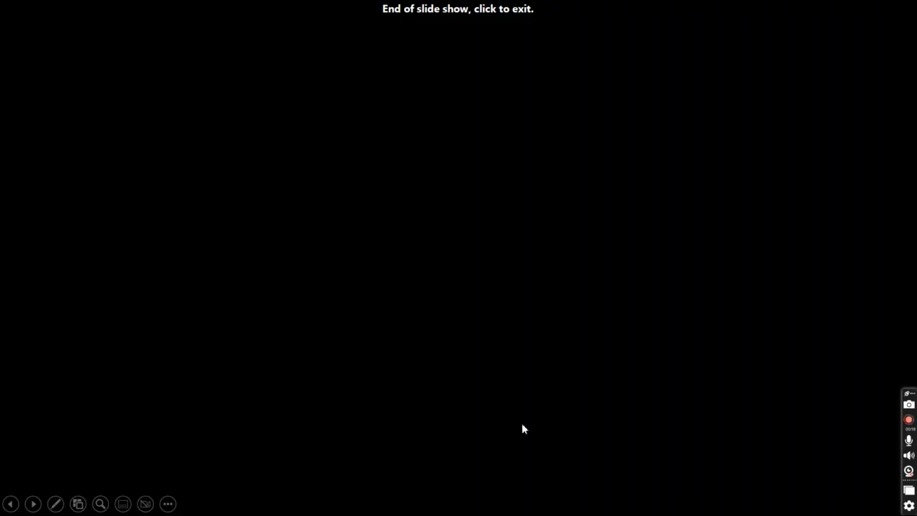
# Step: Exit the finished slide show back to the cyclone slide in editing view
pyautogui.click(523, 428)
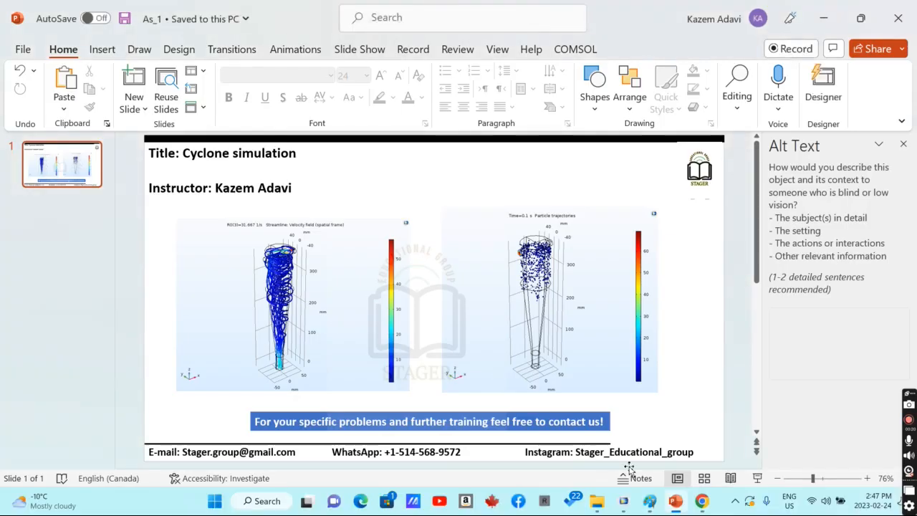
# Step: Switch to the COMSOL cyclone model and show the Rotating Machinery, Laminar Flow physics settings
pyautogui.click(622, 501)
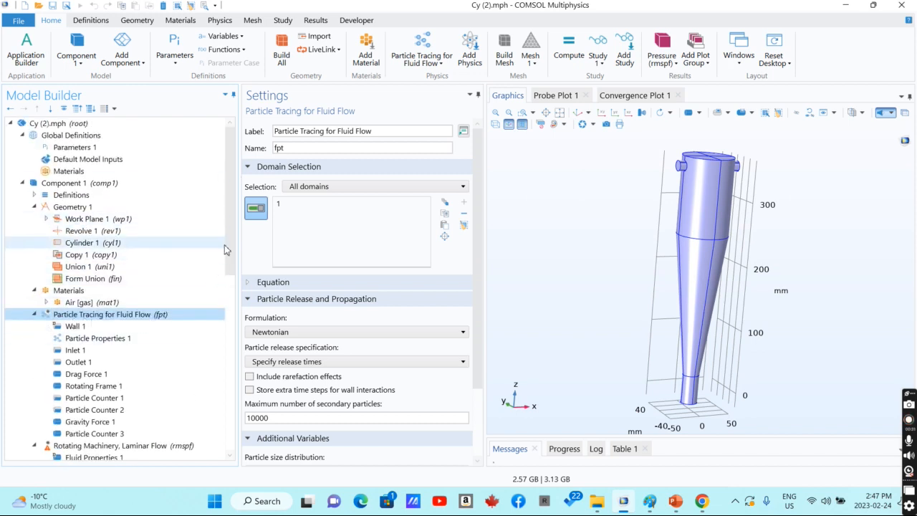
pyautogui.scroll(-3)
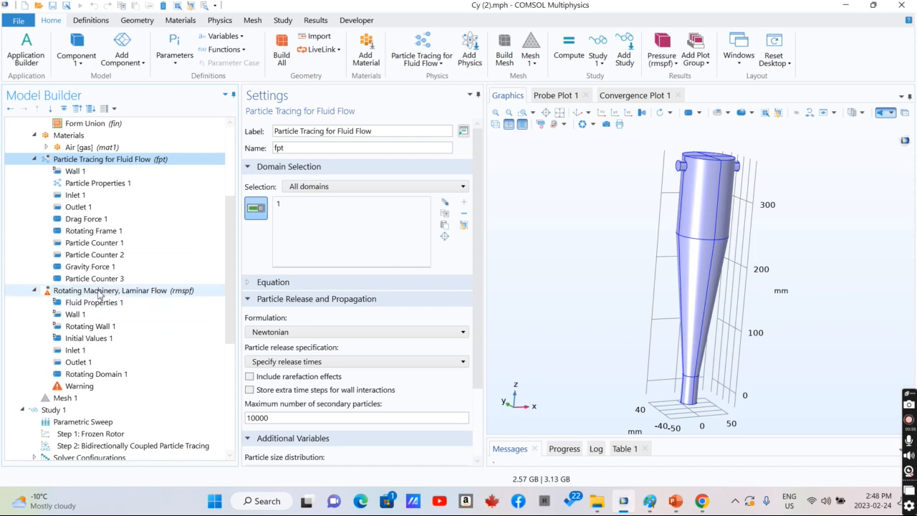
pyautogui.click(109, 290)
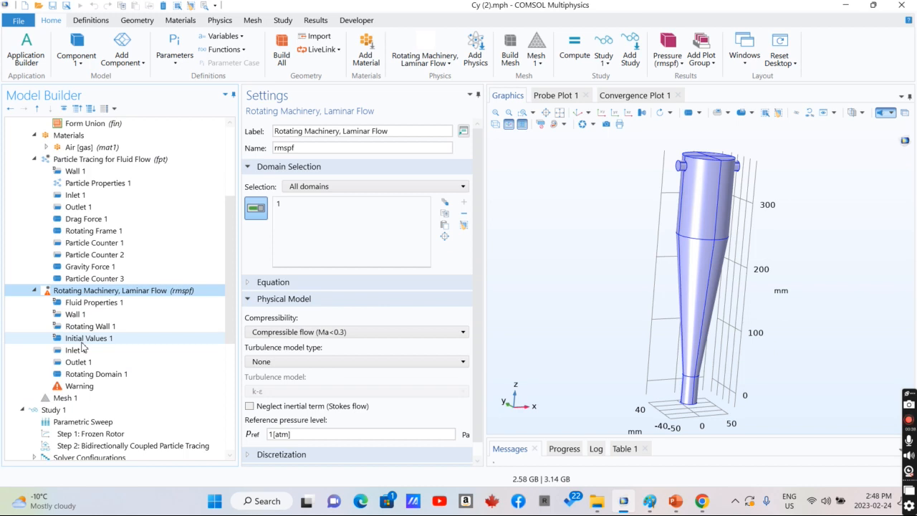
pyautogui.click(77, 361)
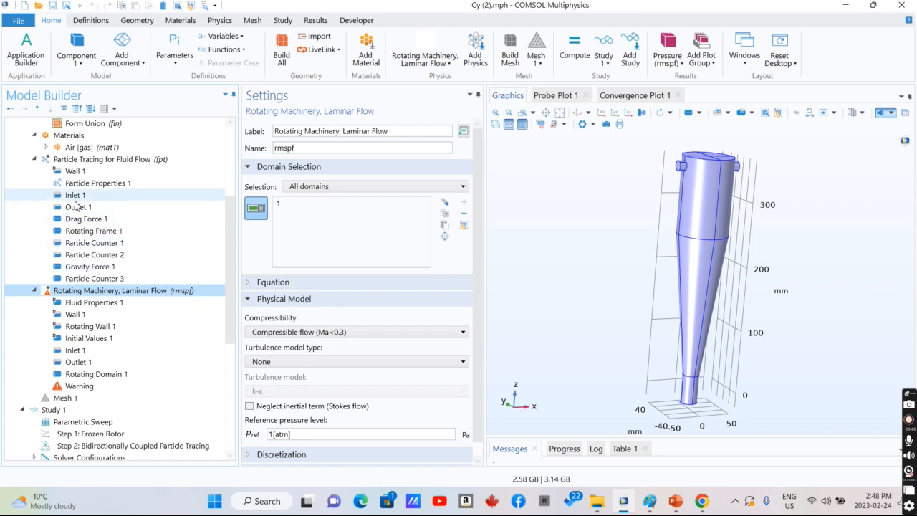
# Step: Review Outlet 1 freeze condition, Schiller-Naumann Drag Force 1, Gravity Force 1, Rotating Frame 1 and Particle Counter 1
pyautogui.click(78, 206)
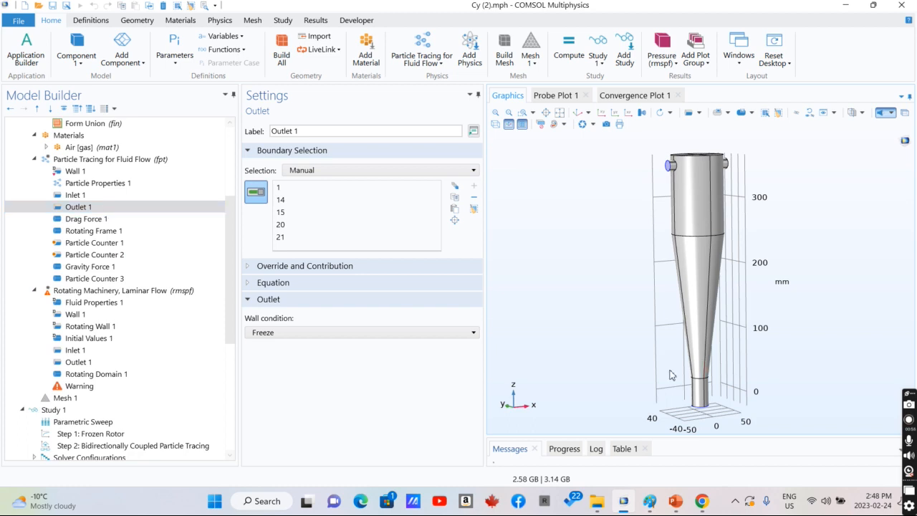
pyautogui.click(86, 218)
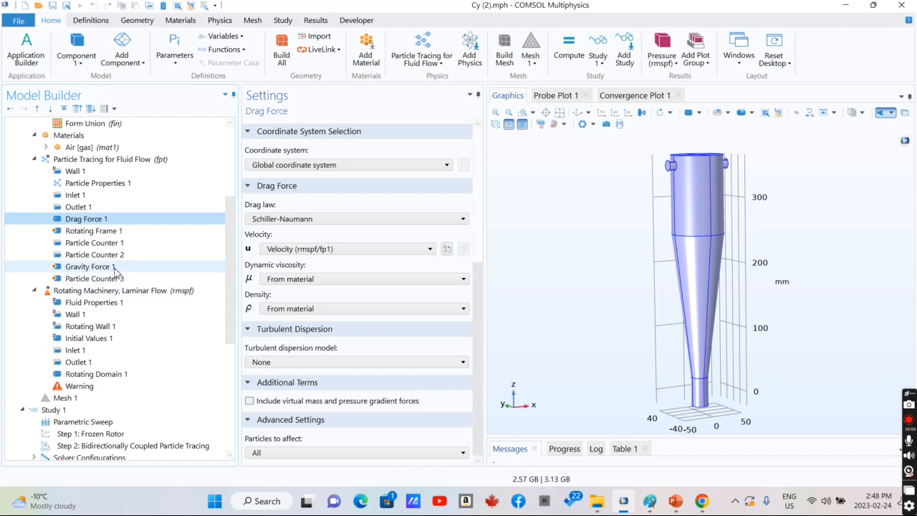
pyautogui.click(86, 265)
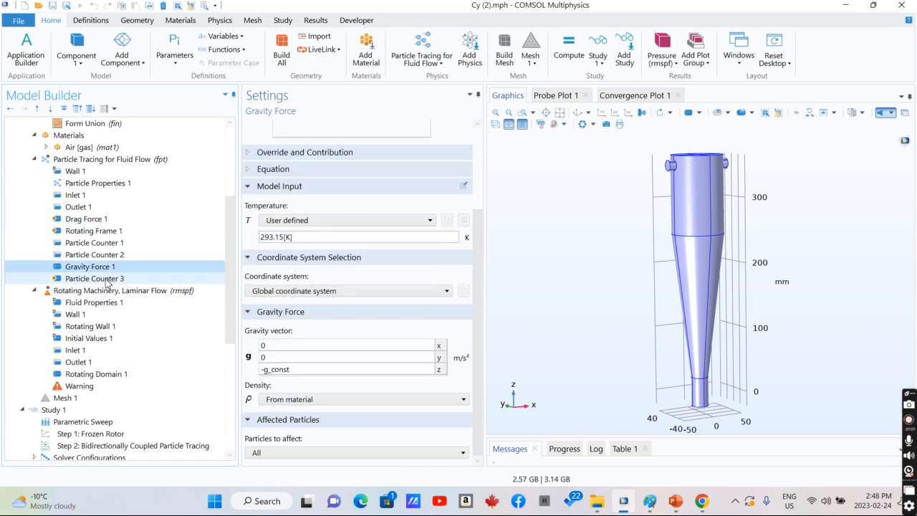
pyautogui.click(95, 229)
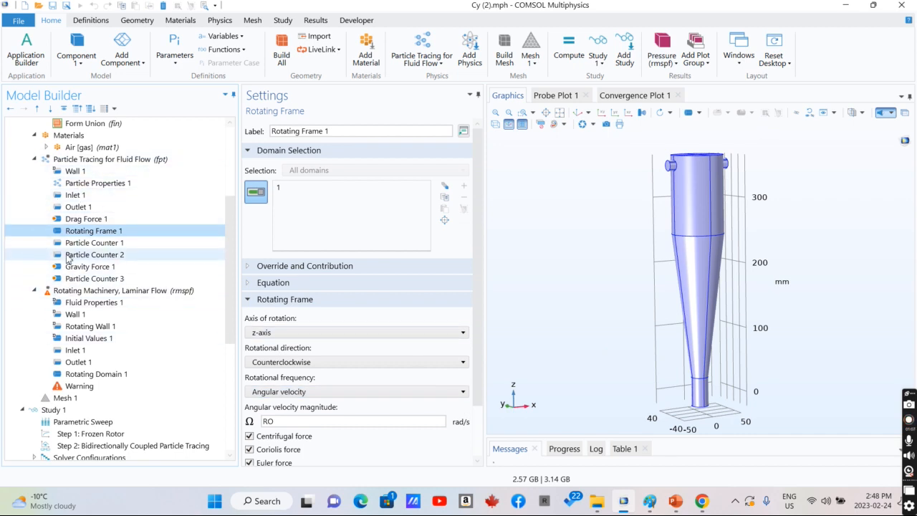
pyautogui.click(95, 242)
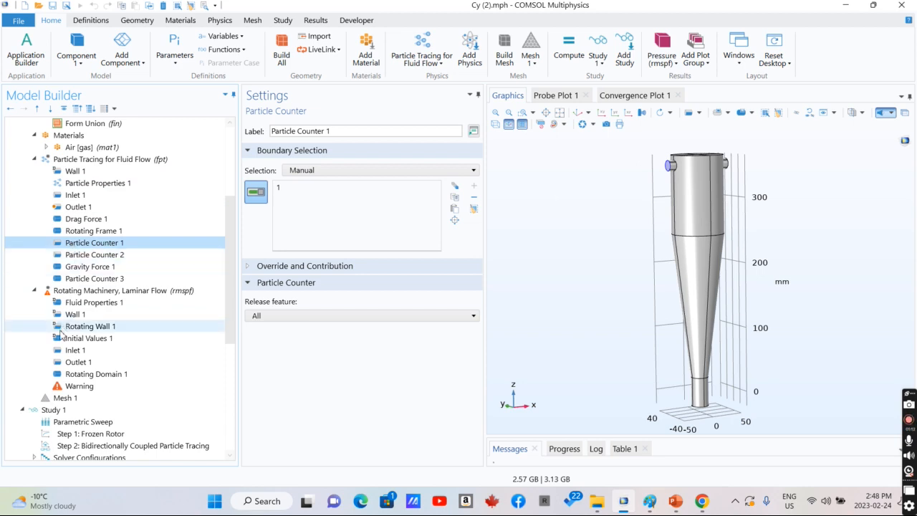
# Step: Show Rotating Domain 1, rotating about the z-axis at RO revolutions per time
pyautogui.click(109, 289)
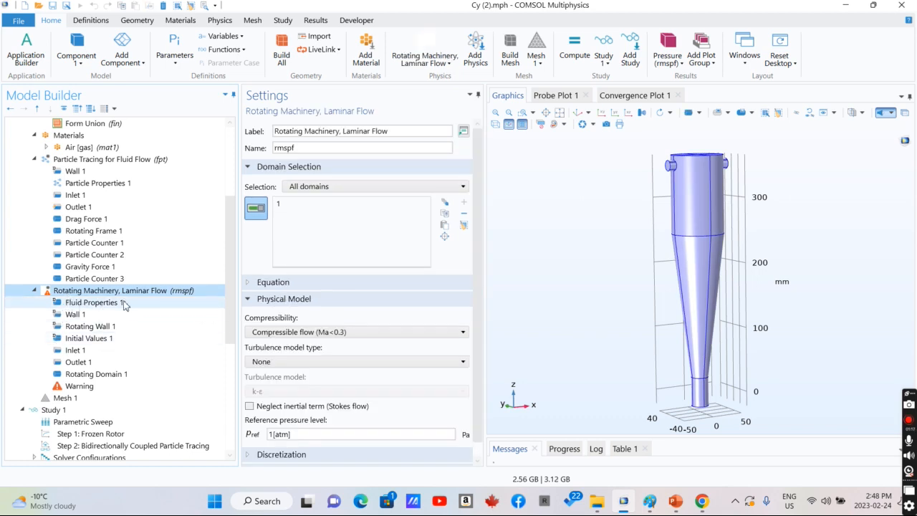
pyautogui.click(75, 350)
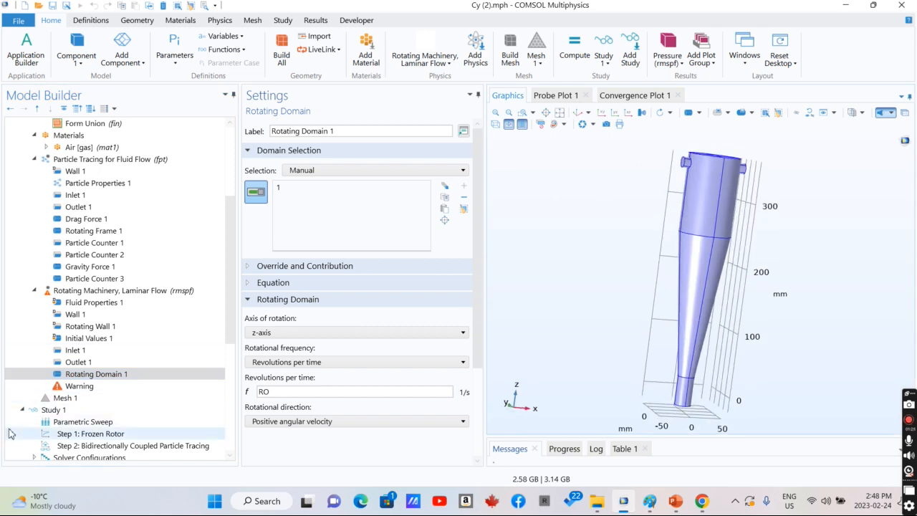
# Step: Review the Study 1 parametric sweep over RO and dp and display the velocity magnitude slice plot
pyautogui.click(83, 421)
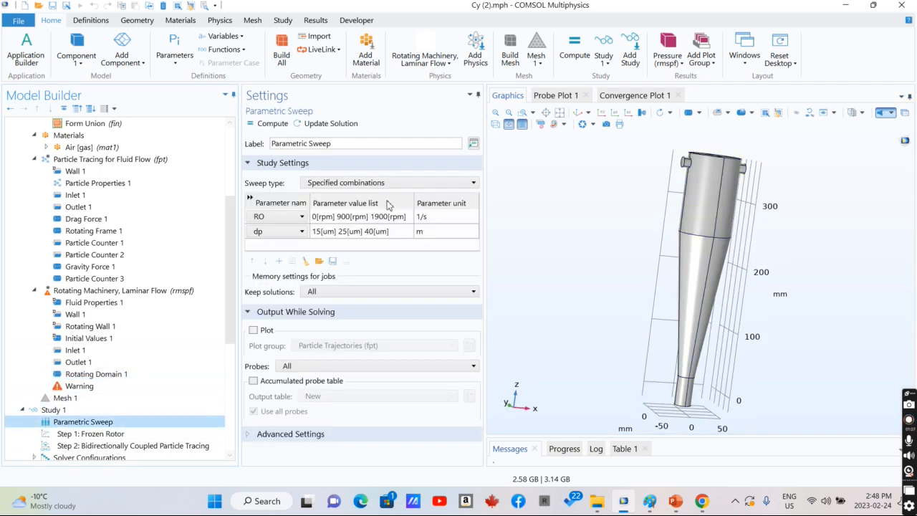
pyautogui.moveTo(281, 226)
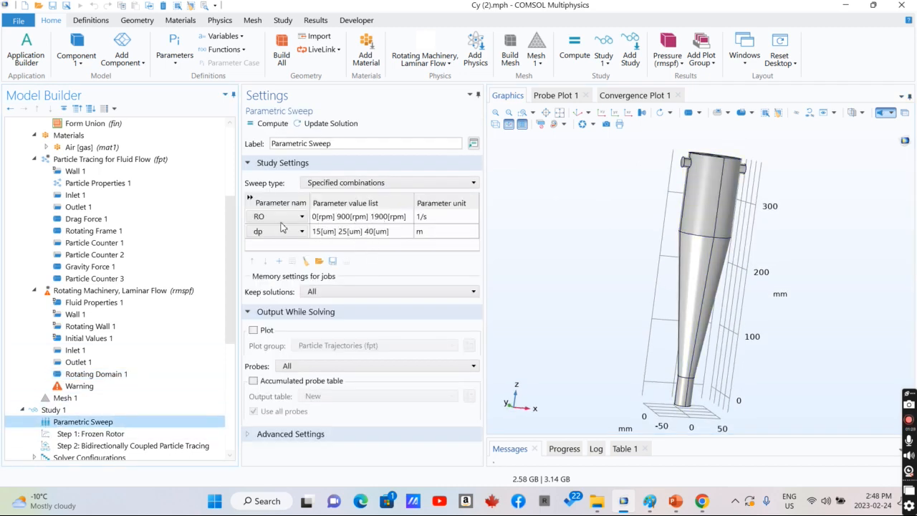
pyautogui.click(275, 230)
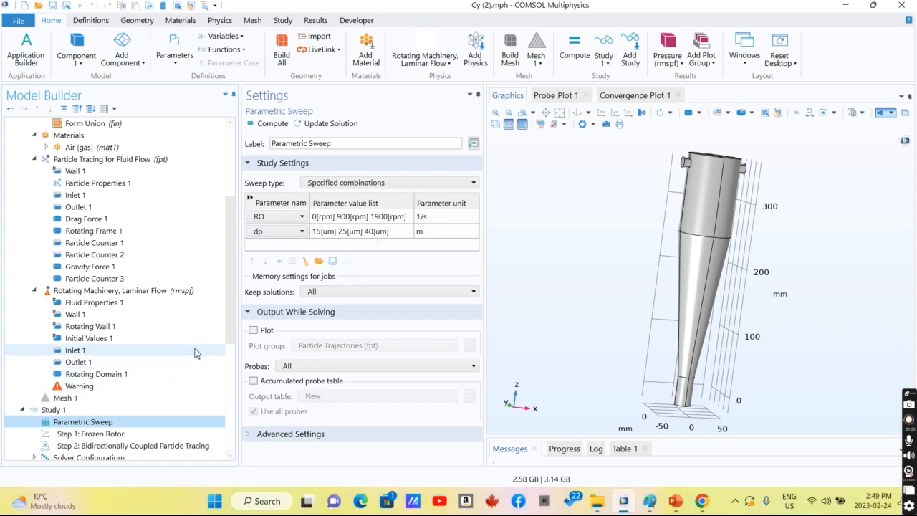
pyautogui.scroll(-3)
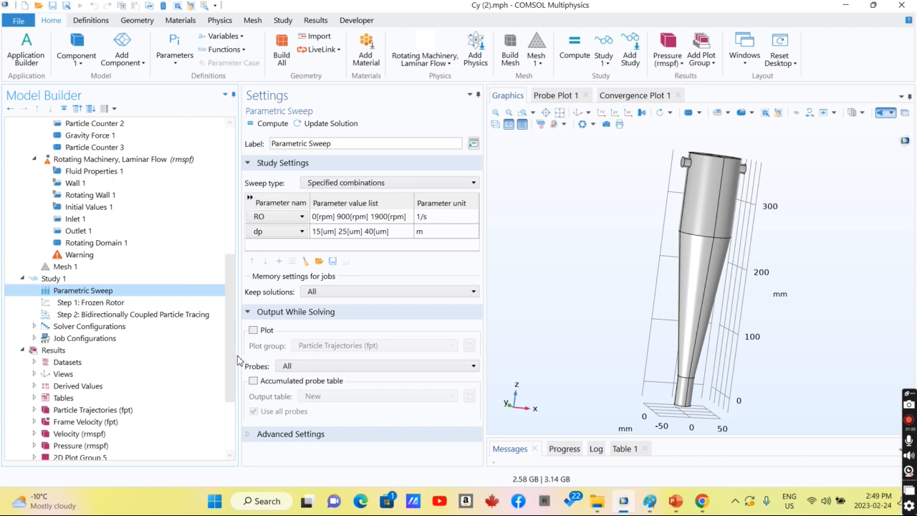
pyautogui.click(81, 433)
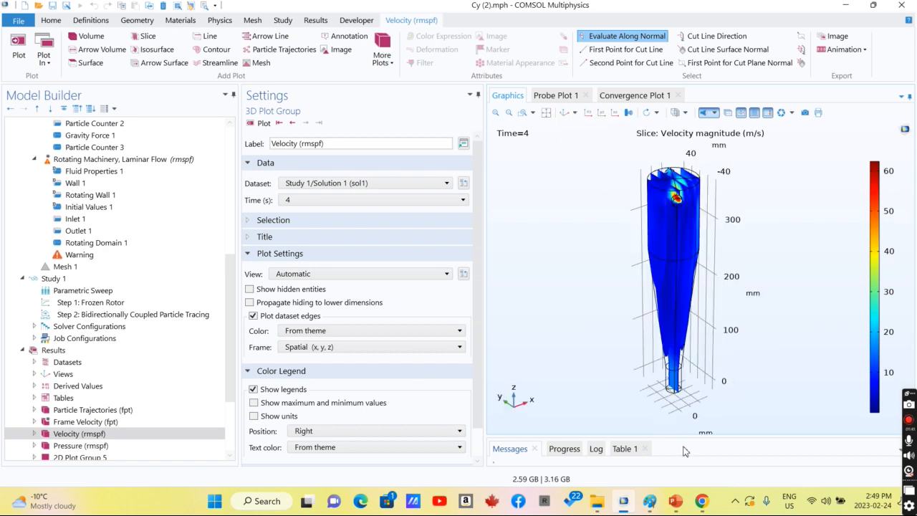
# Step: Return to the PowerPoint cyclone simulation slide
pyautogui.click(674, 502)
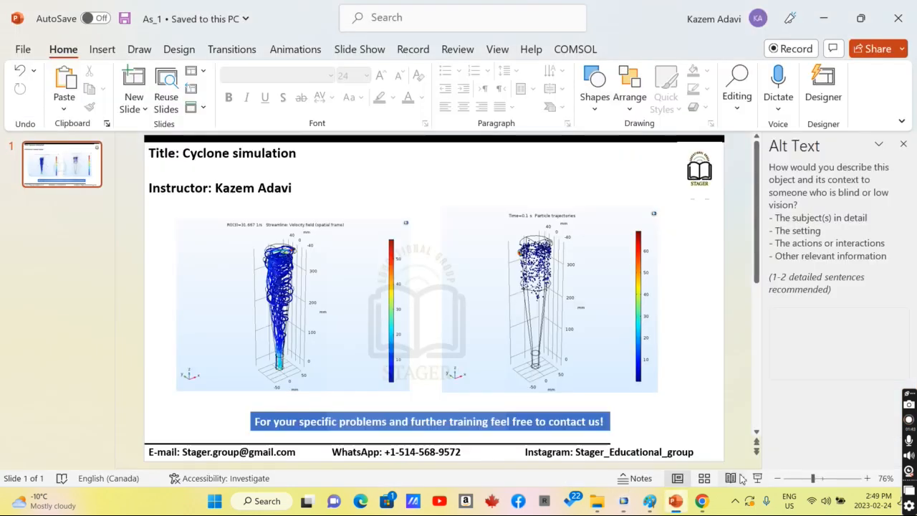